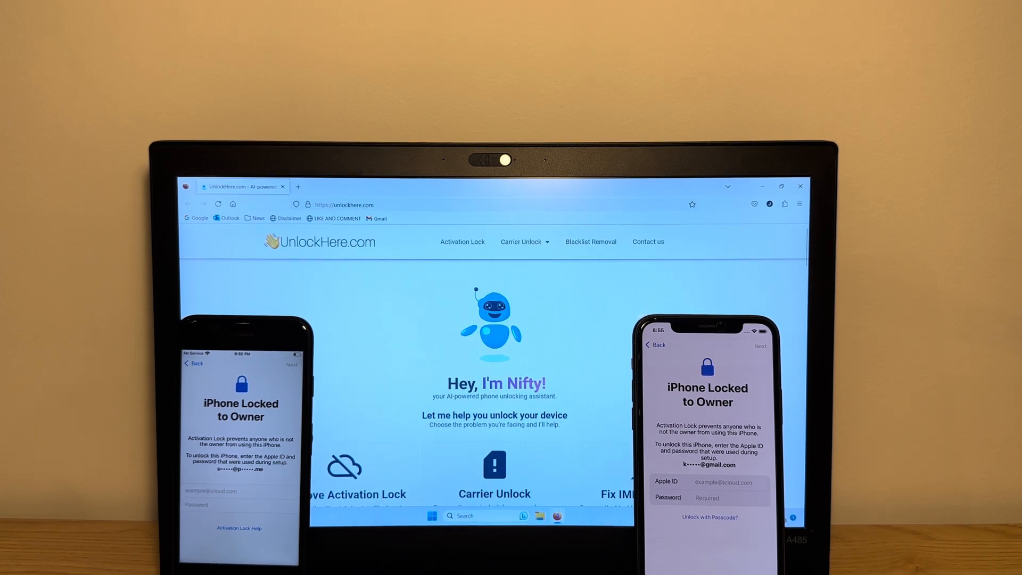
Reach the Remove Activation Lock option to start the Locked to Owner removal form
scroll("down", 3)
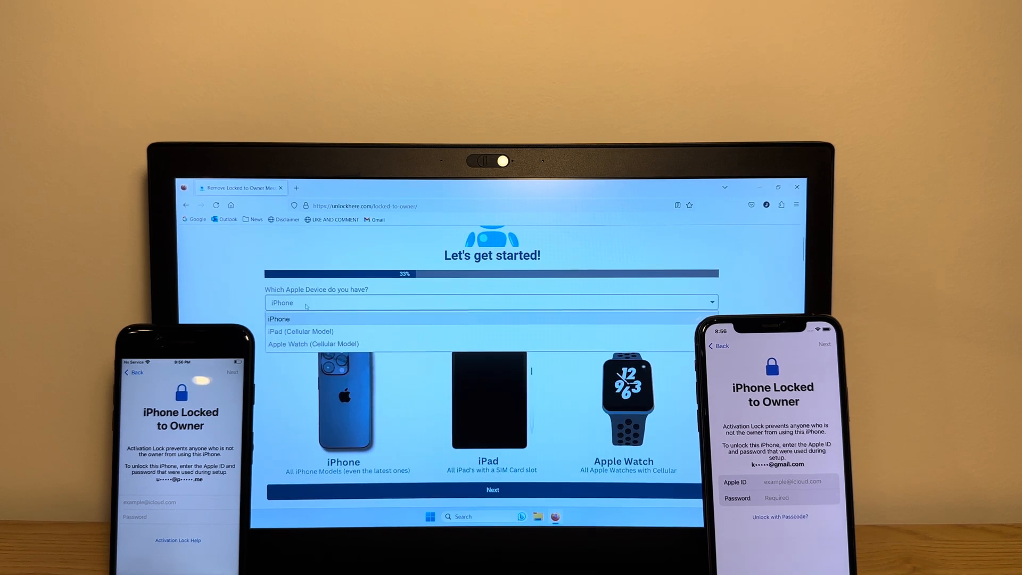
Choose iPhone as the device and advance the order form to the name and email step
left_click(279, 320)
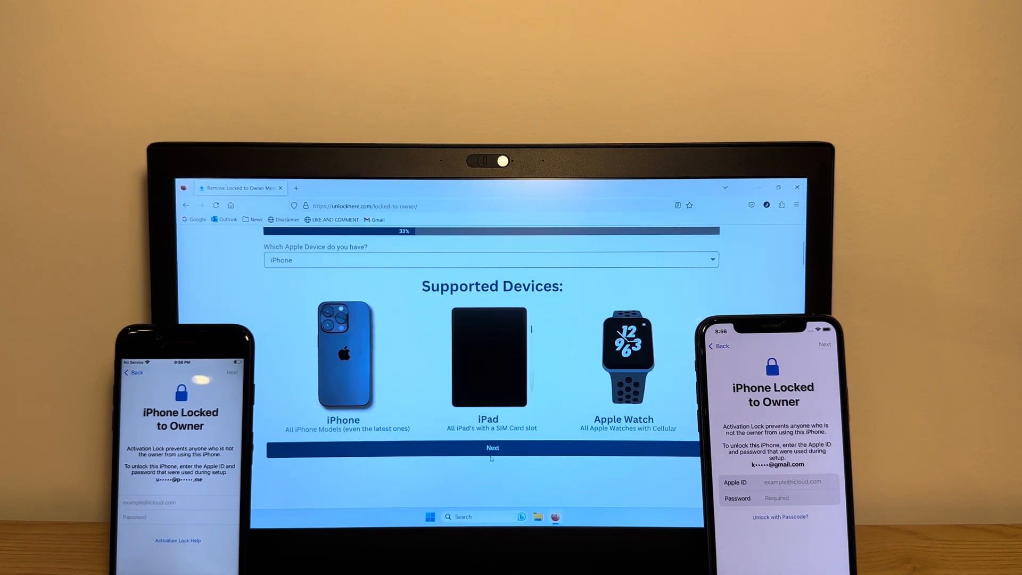
left_click(492, 447)
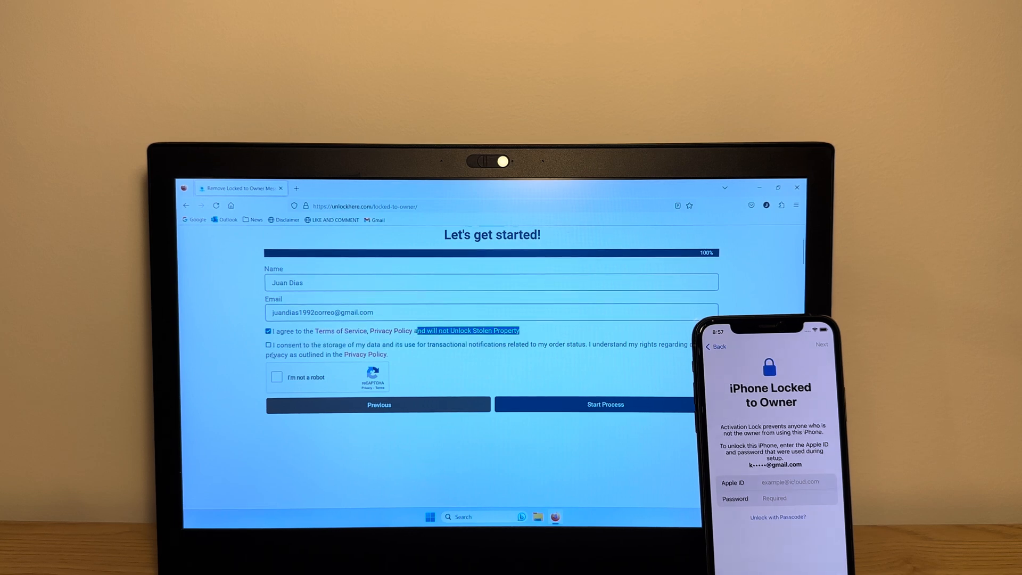
Consent to data storage and pass the bicycle image robot check
left_click(269, 345)
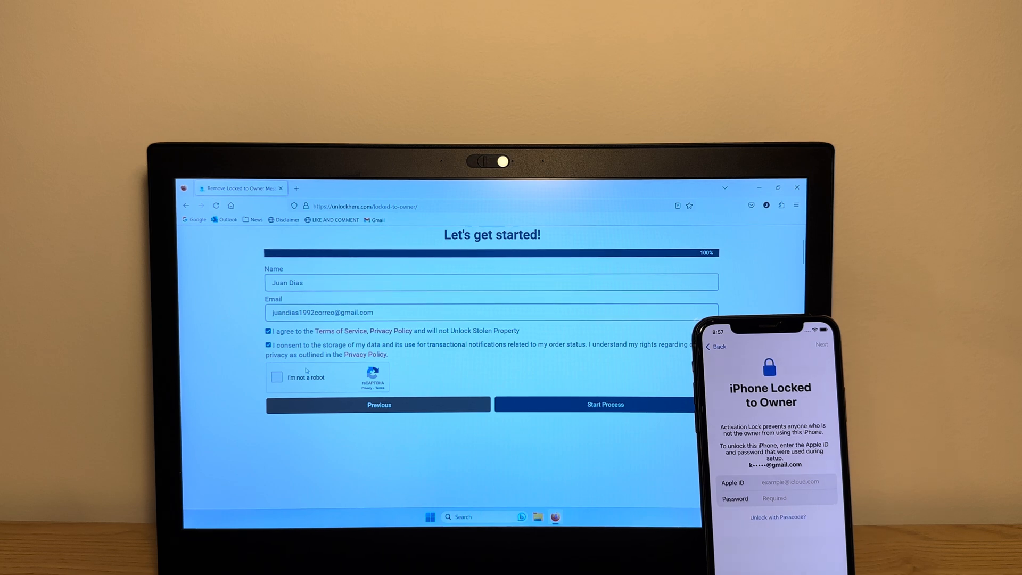
left_click(276, 377)
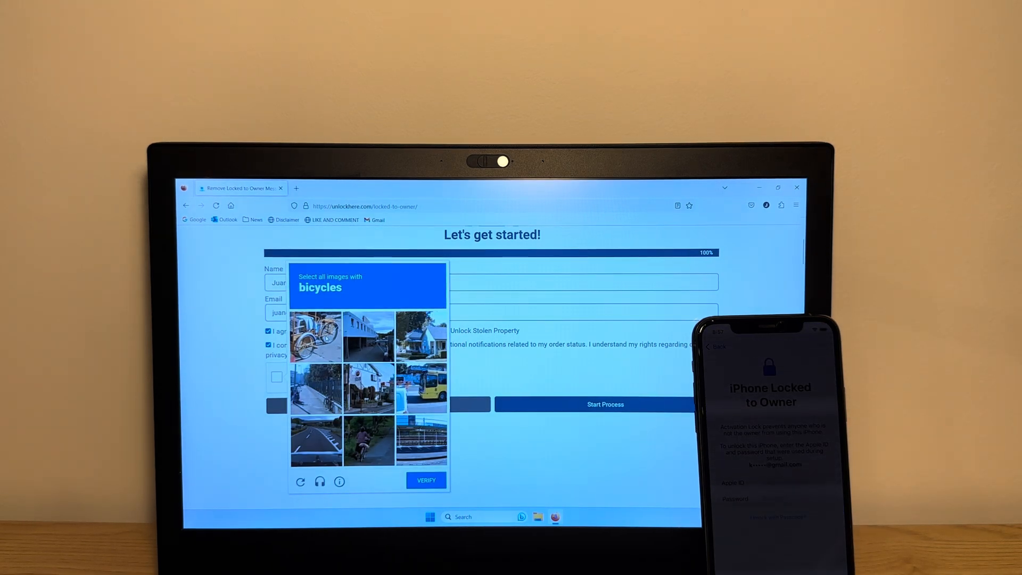
left_click(316, 336)
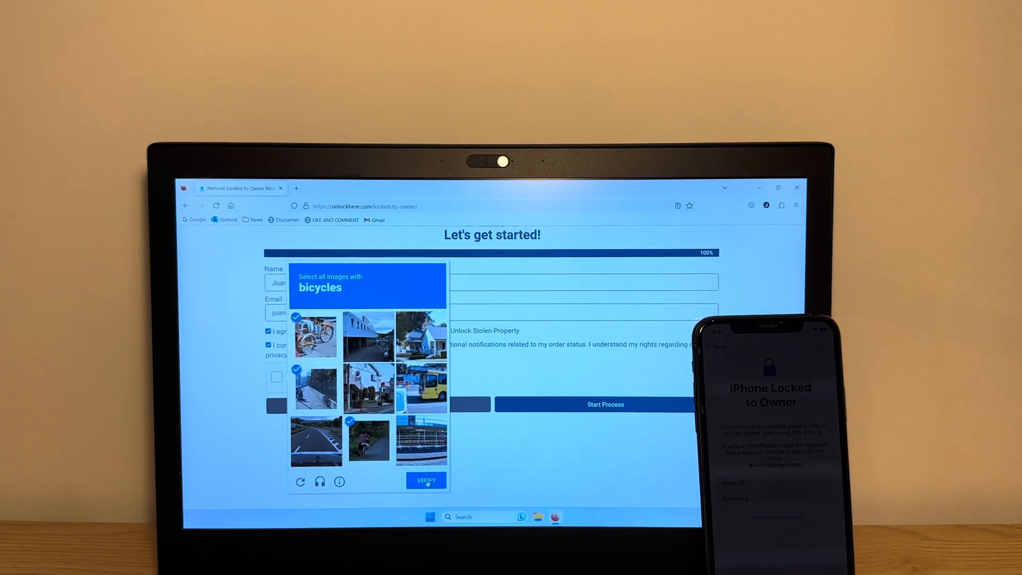
left_click(426, 480)
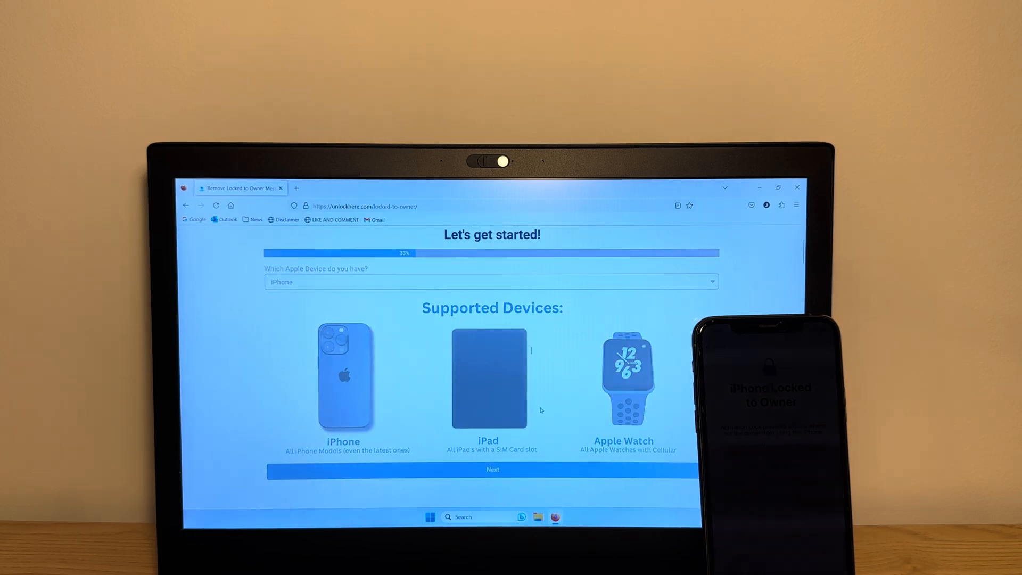
Start the unlock process so UnlockHere sends its processed-request emails to Gmail
left_click(492, 469)
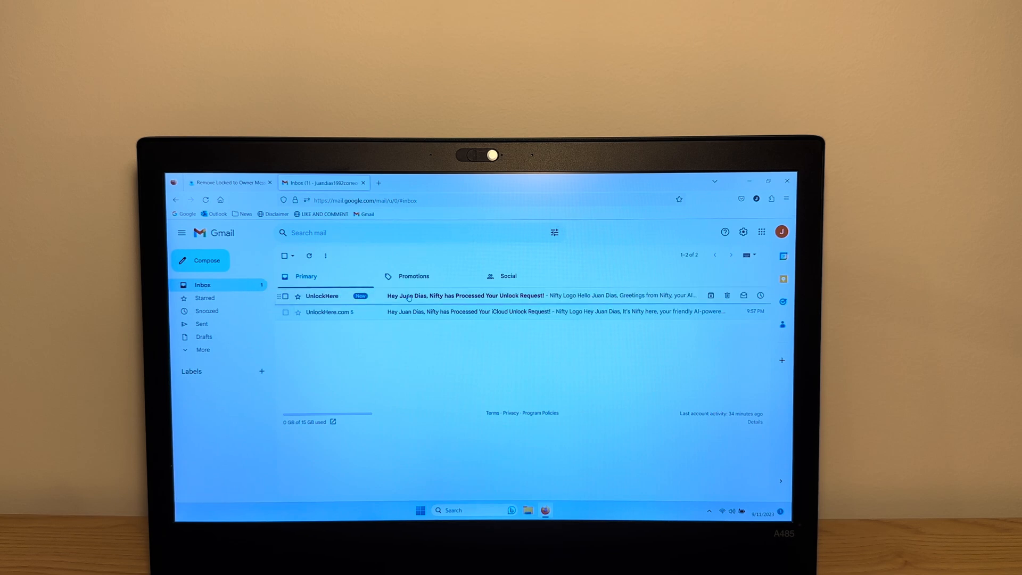
left_click(465, 296)
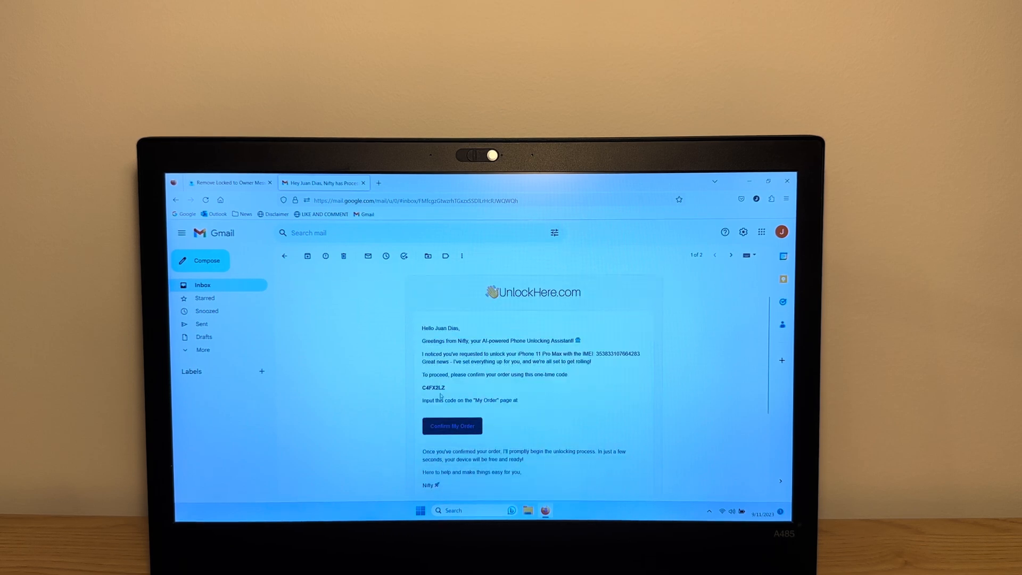
right_click(434, 388)
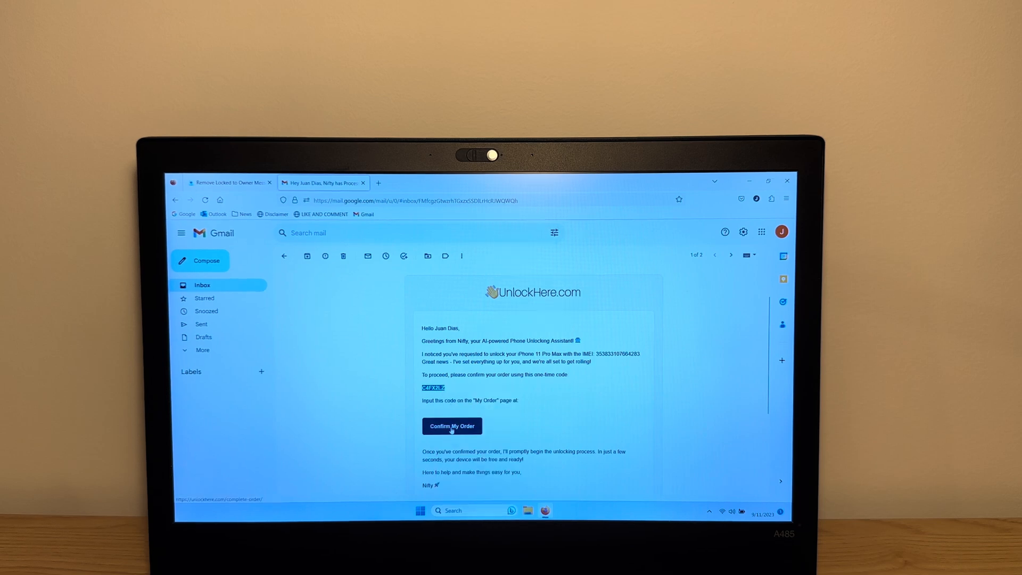
left_click(451, 426)
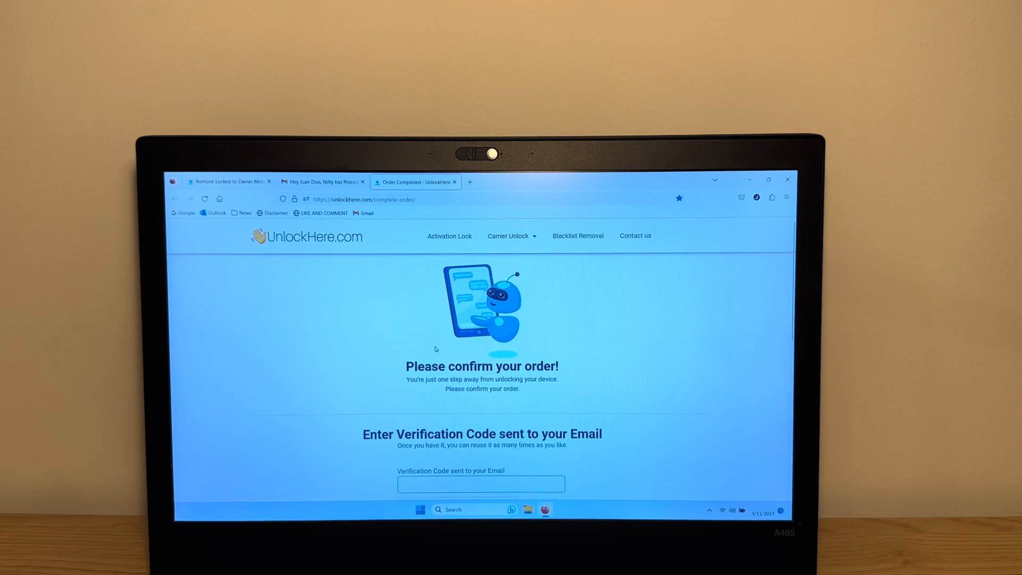
scroll("down", 3)
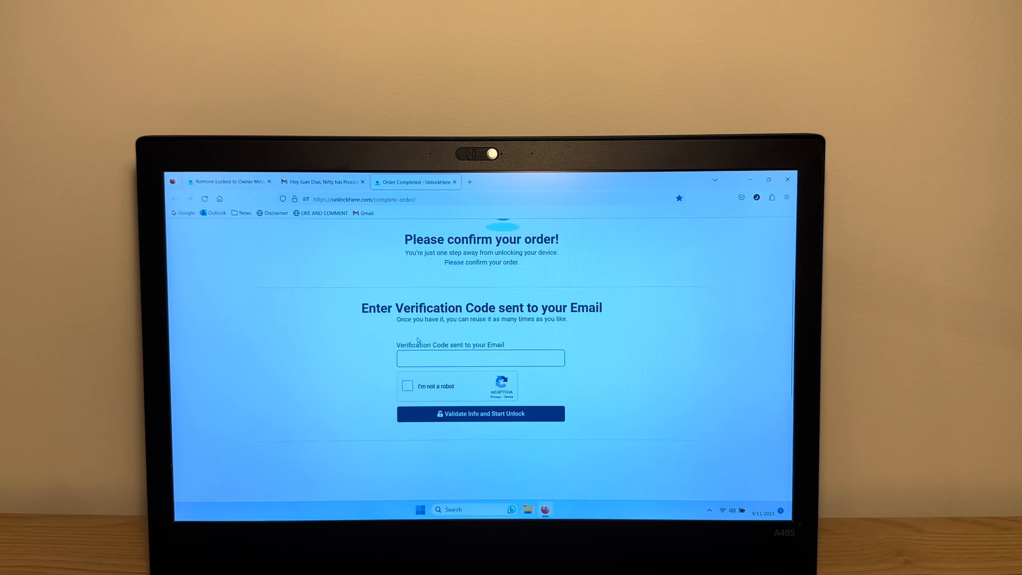
left_click(479, 357)
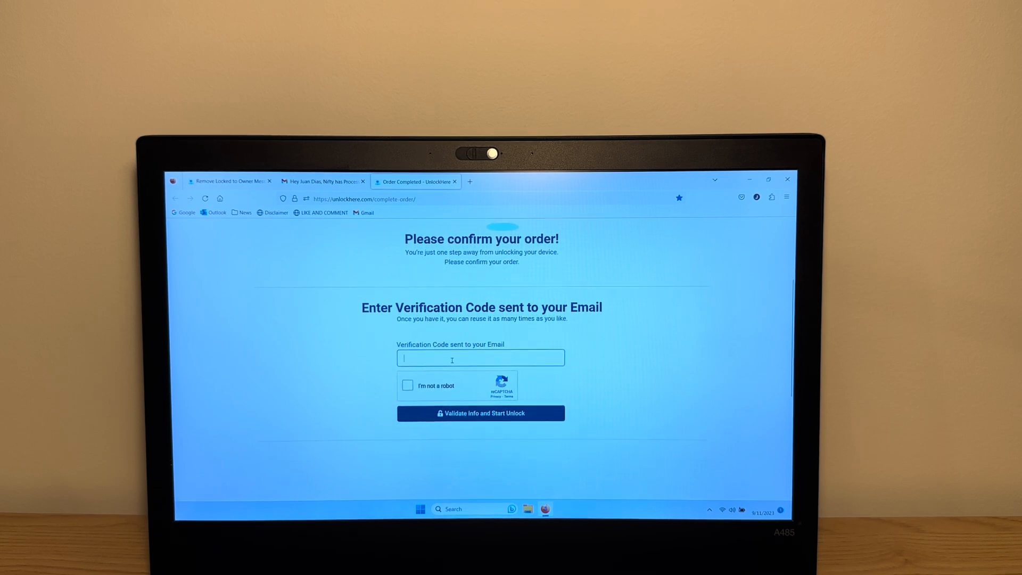
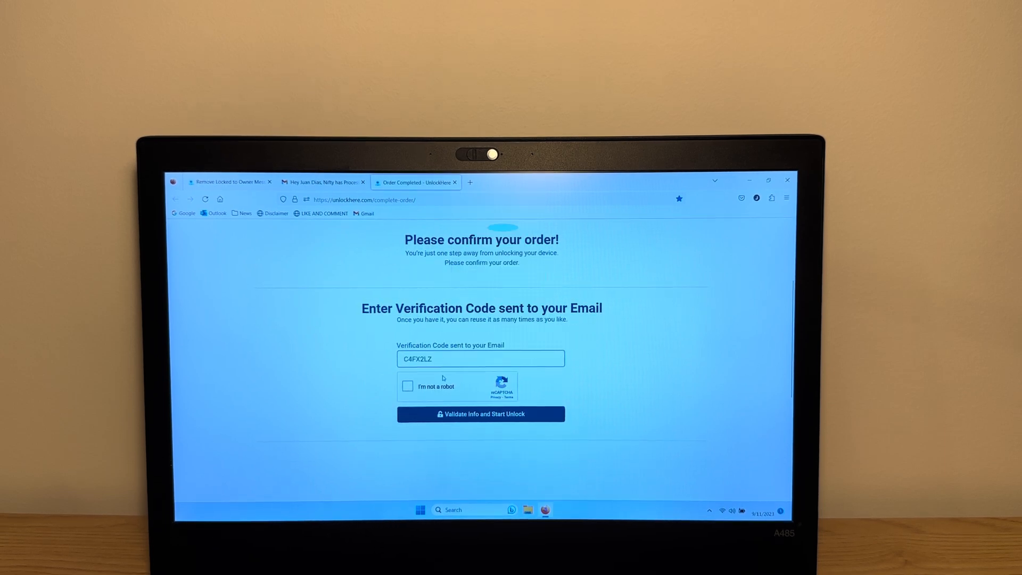
left_click(407, 386)
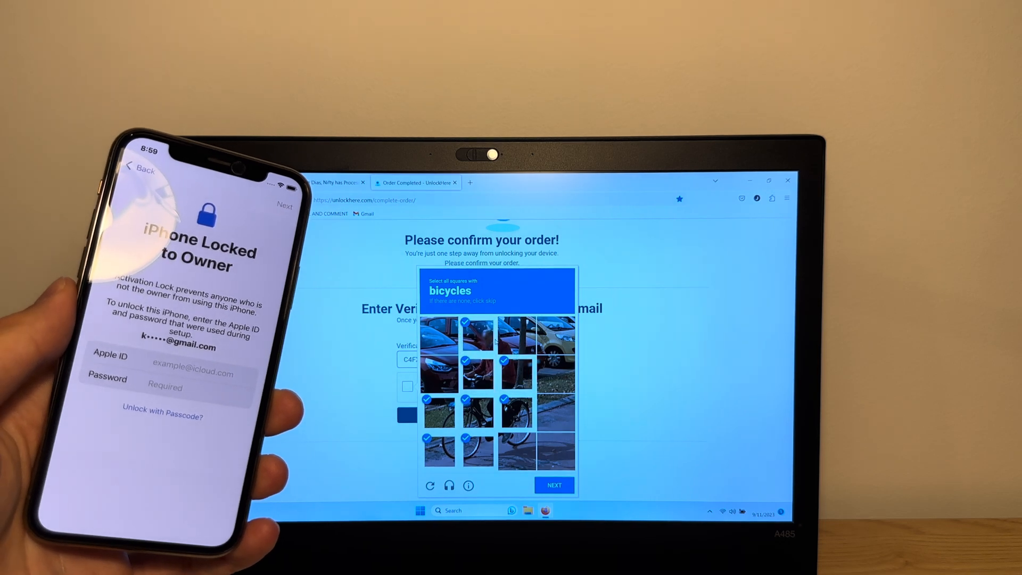
left_click(554, 485)
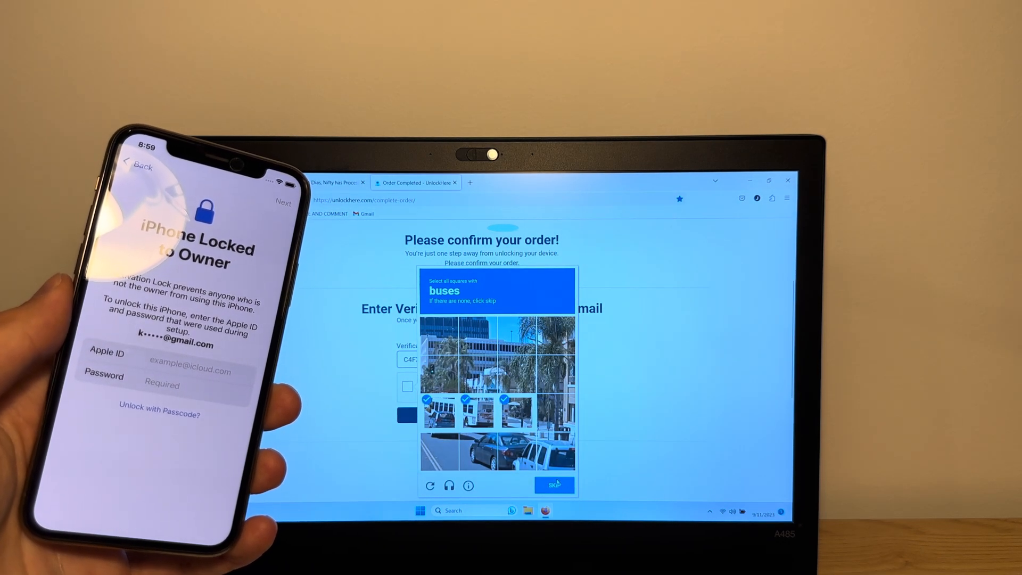
left_click(554, 486)
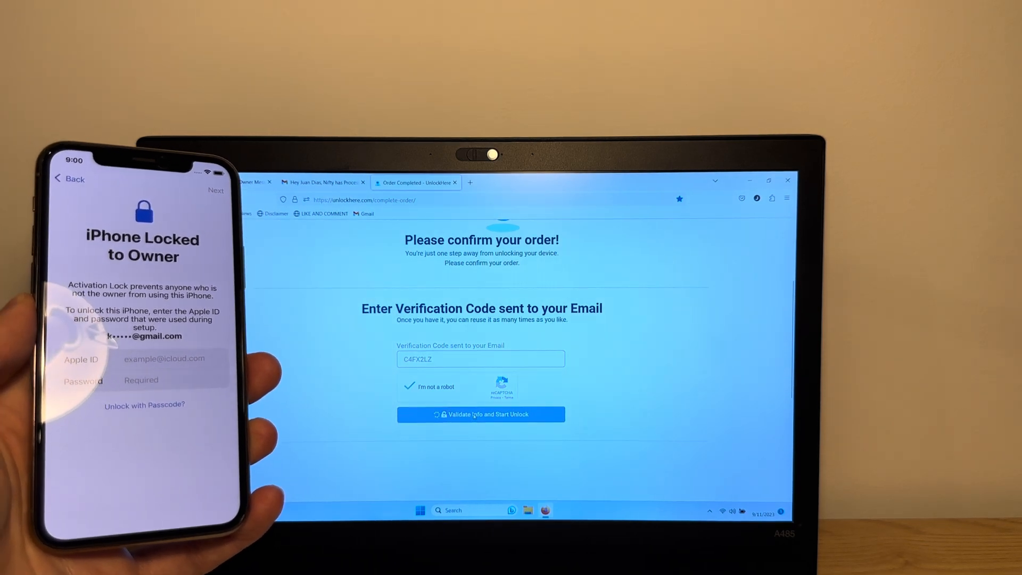
Validate the code and start the unlock, reaching the Unlock Finished! message
left_click(480, 415)
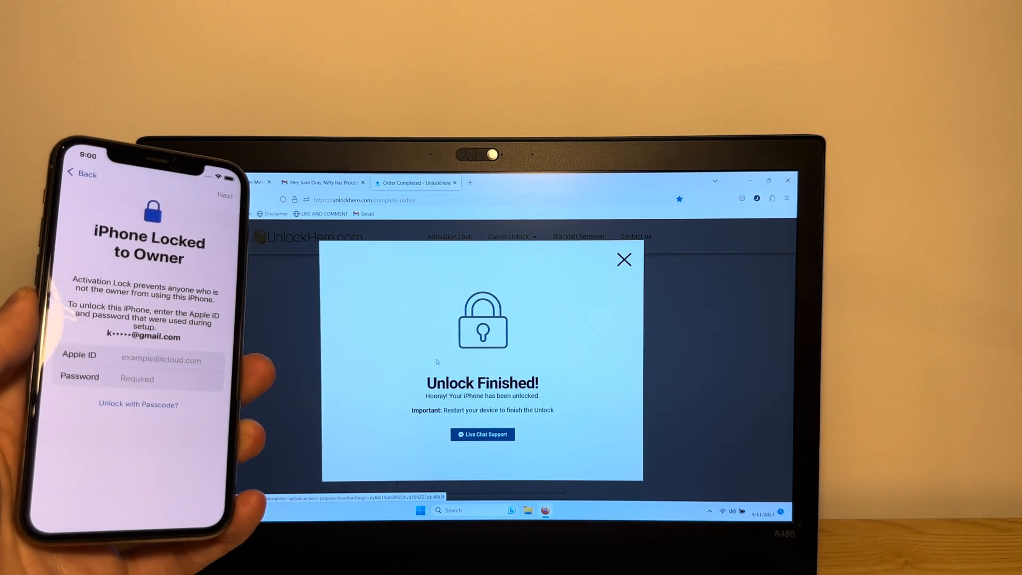
left_click_drag(424, 396, 551, 410)
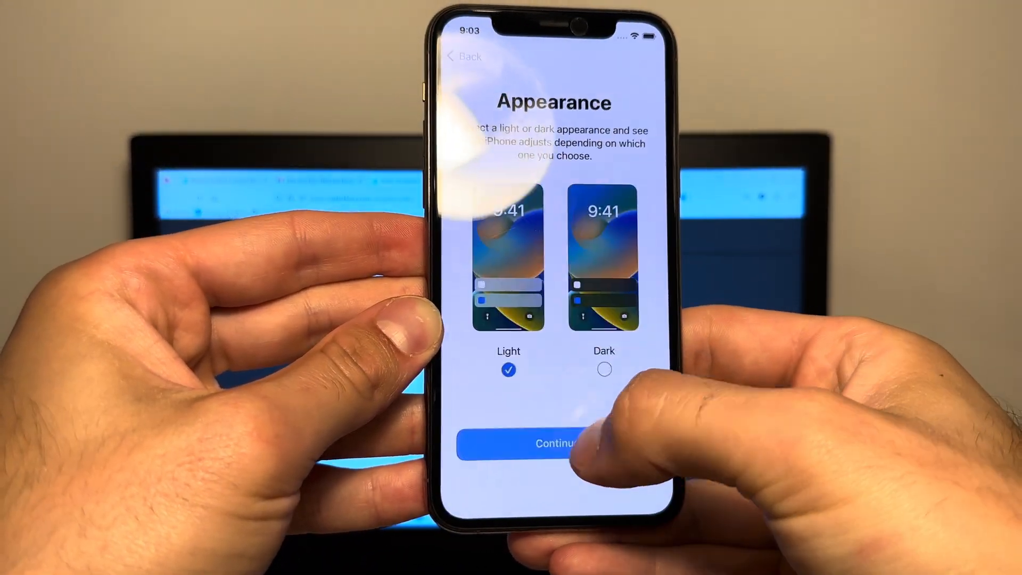
Finish setup with Light appearance and check Settings shows no account signed in
left_click(556, 445)
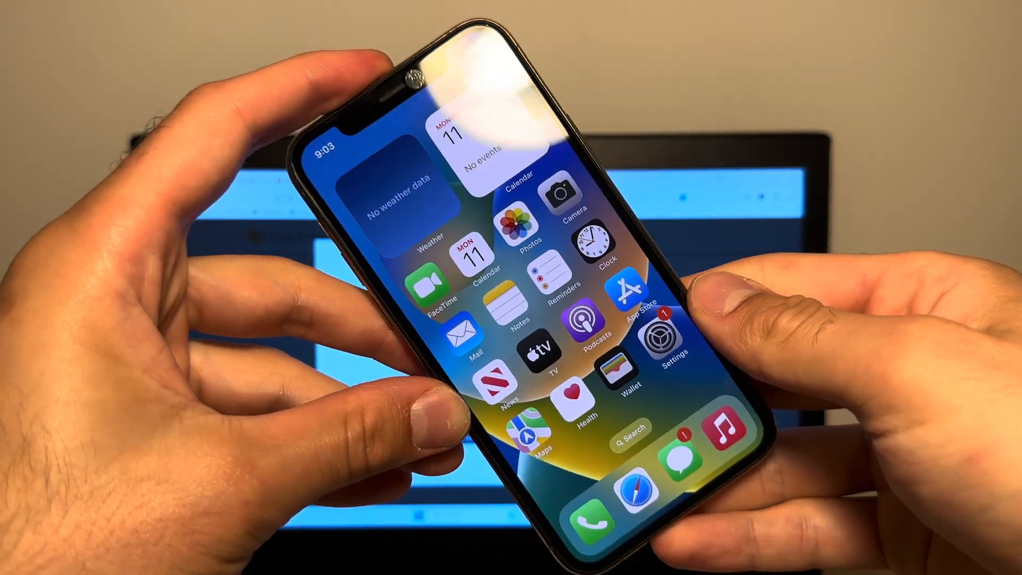
left_click(654, 338)
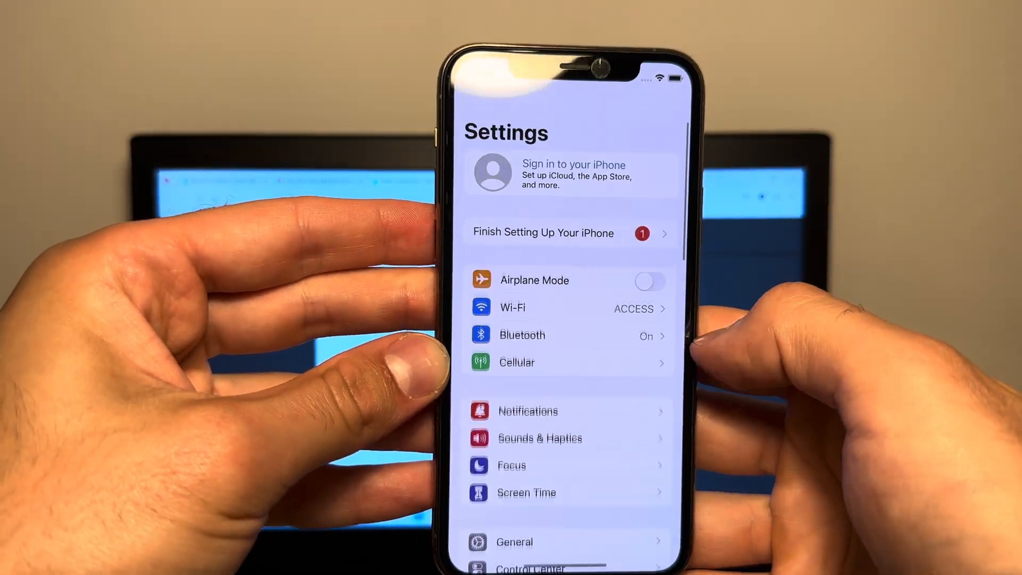